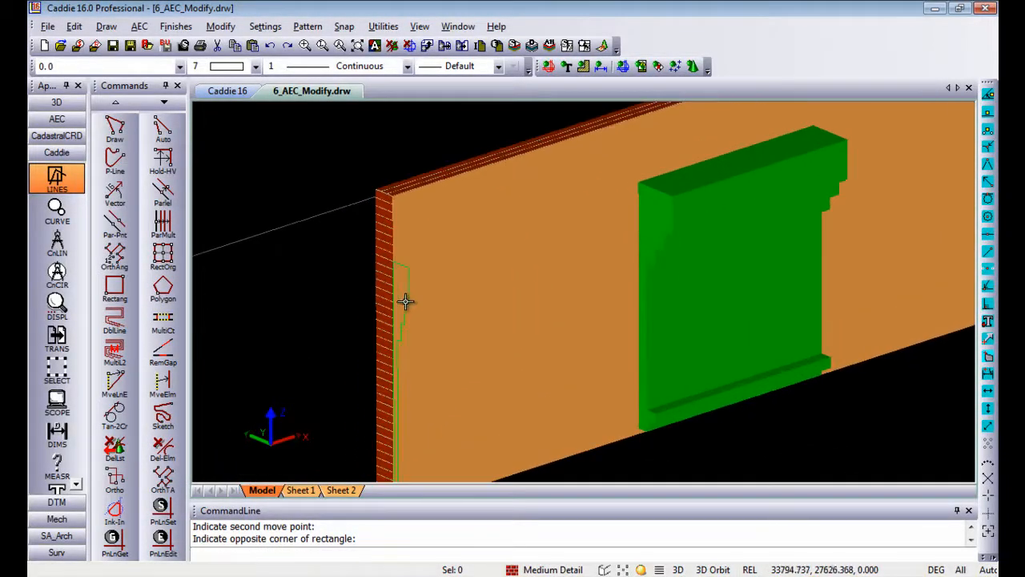
# - Convert the selected profile shape into an AEC mass element via the Make menu
pyautogui.click(401, 304)
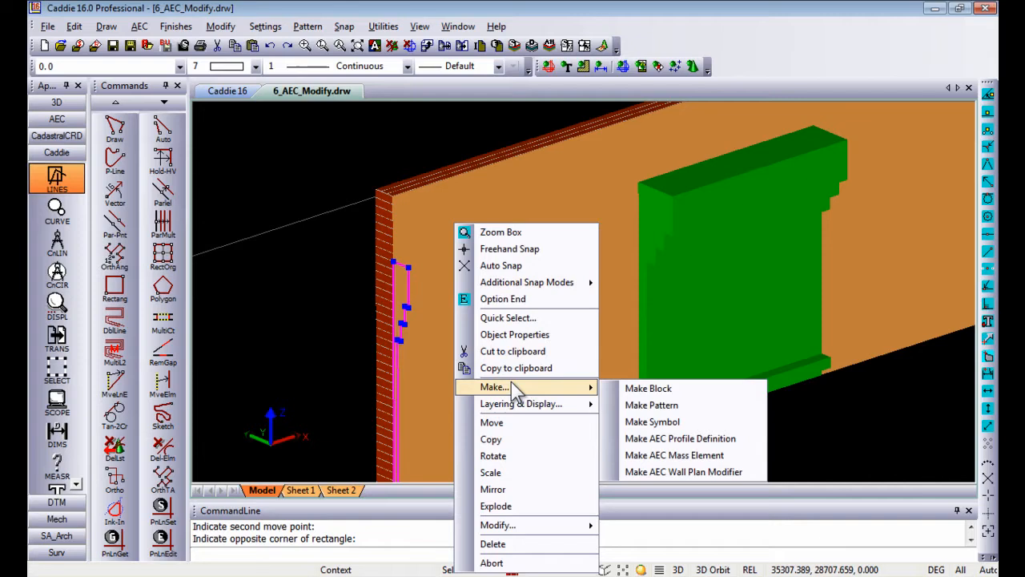
pyautogui.moveTo(673, 455)
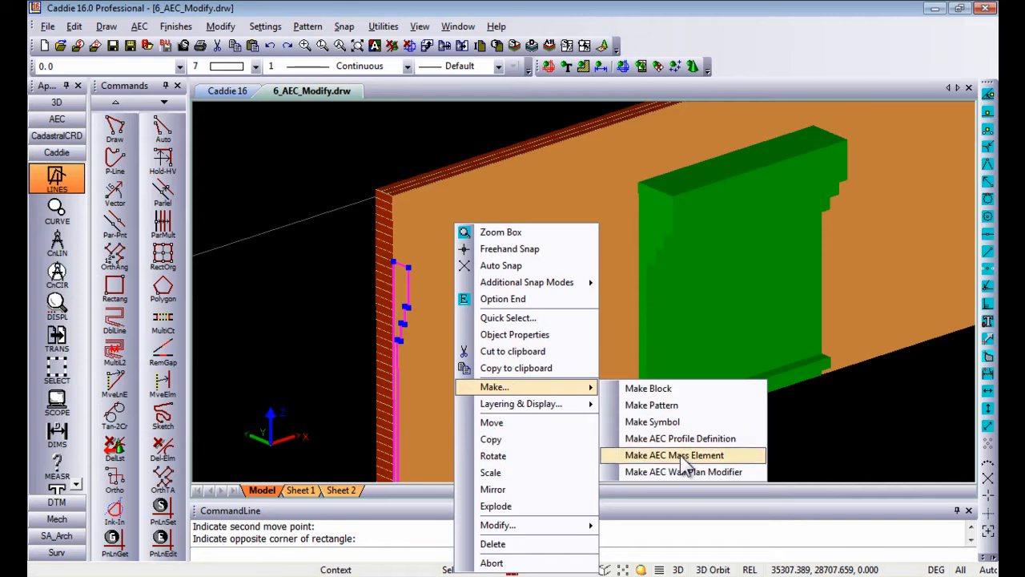
pyautogui.click(674, 455)
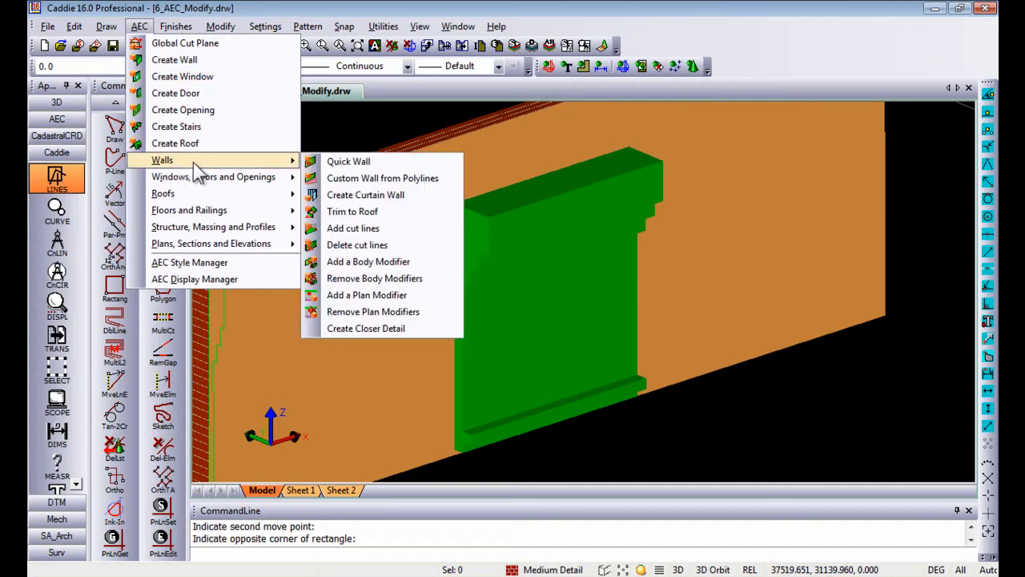
pyautogui.moveTo(357, 243)
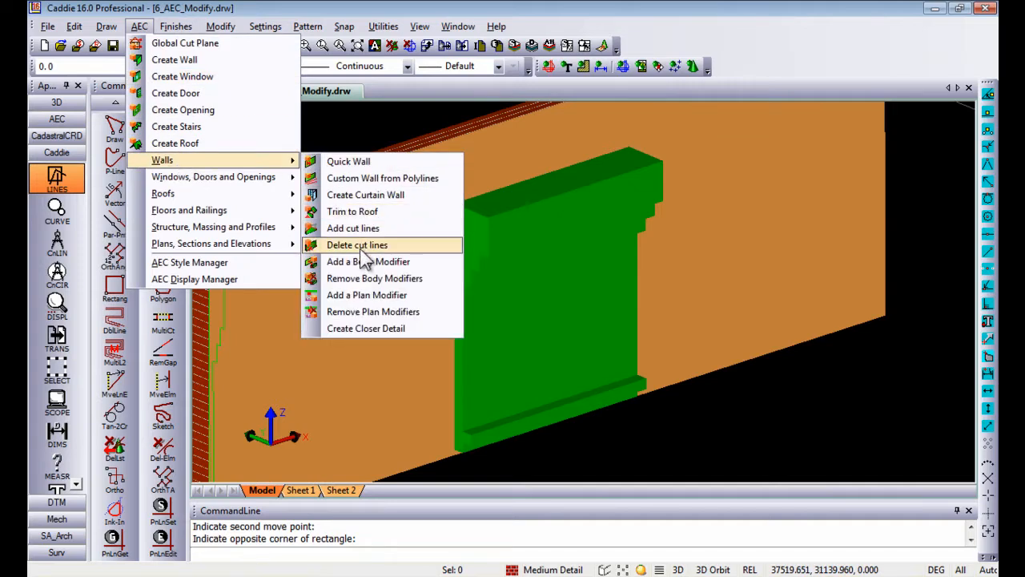
pyautogui.moveTo(368, 261)
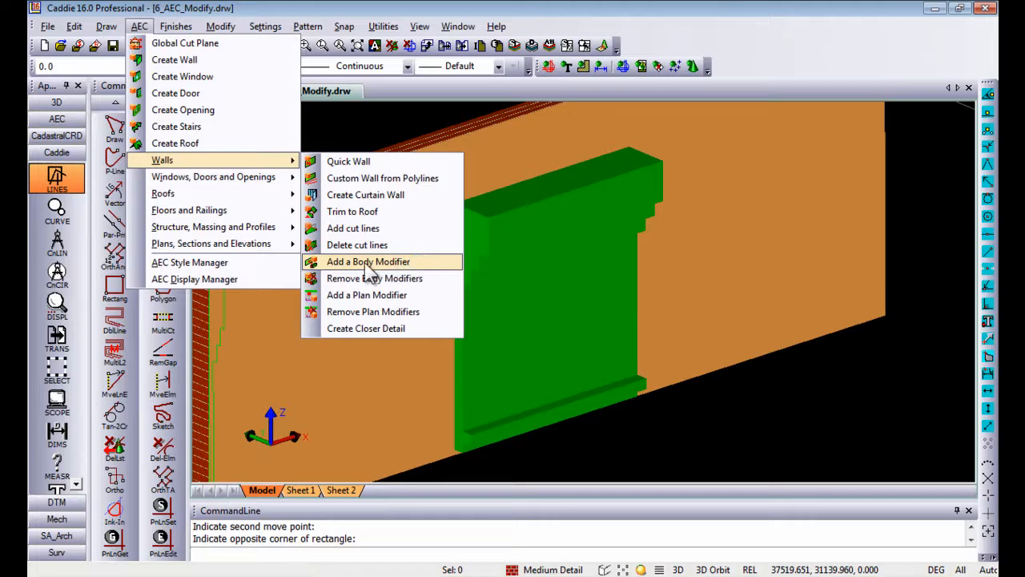
# - Add the mass element to the wall as a body modifier: Brick (1), Additive Cut Openings (3)
pyautogui.click(369, 263)
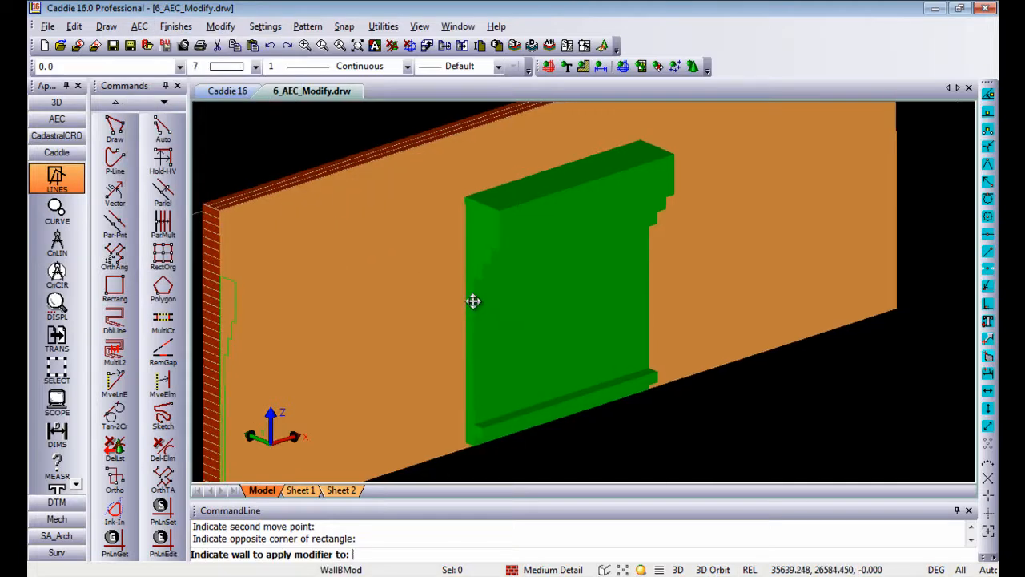
pyautogui.moveTo(401, 481)
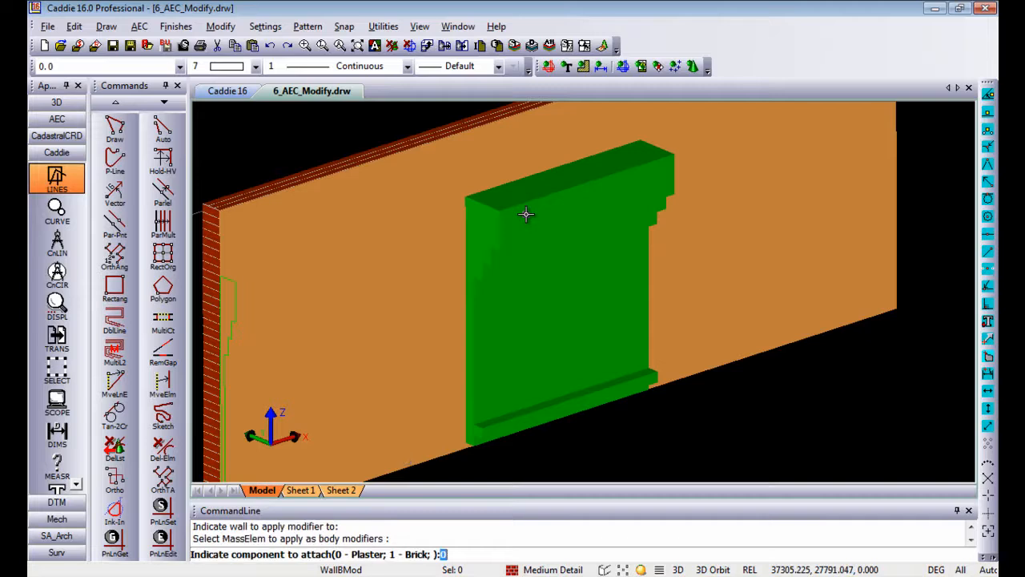
pyautogui.moveTo(362, 346)
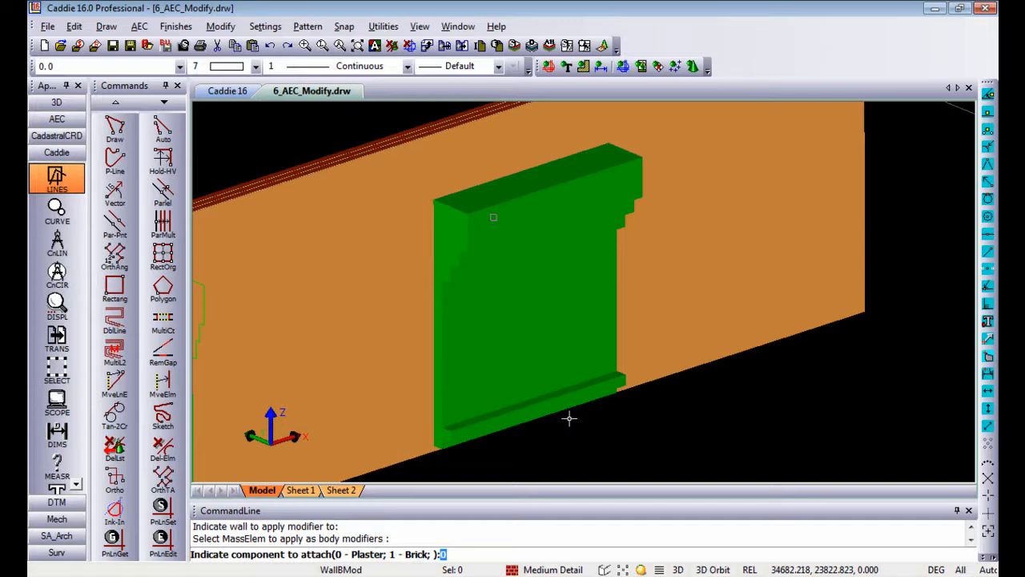
pyautogui.write('1')
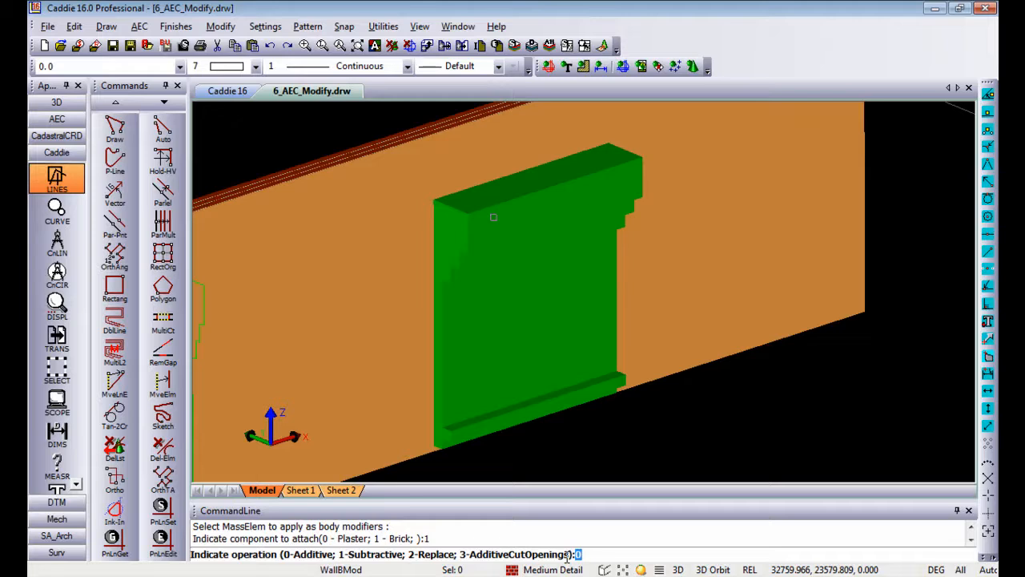
pyautogui.write('3')
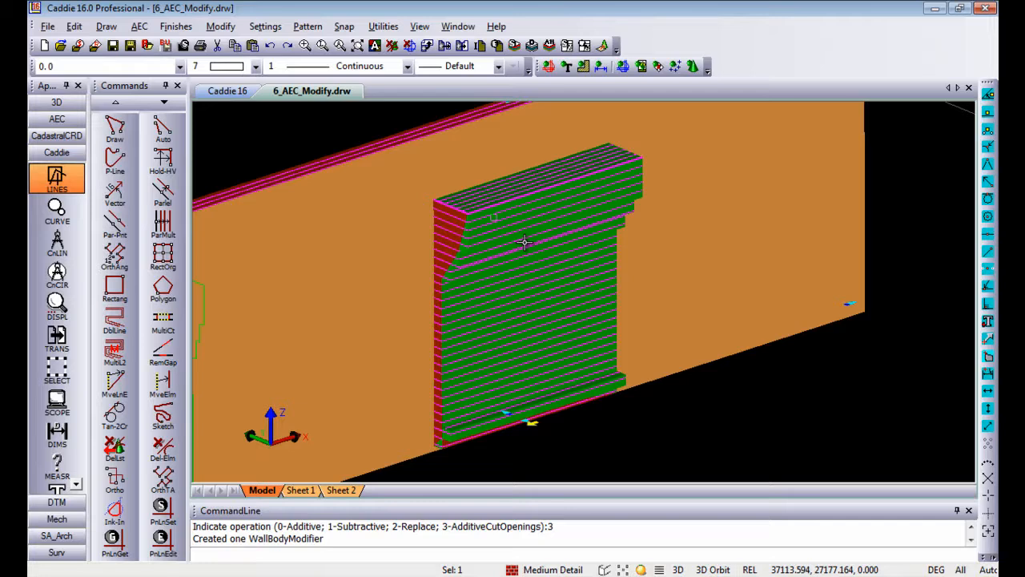
# - Deselect so the merged wall renders as brick, then bring up the AEC Walls tools
pyautogui.click(526, 244)
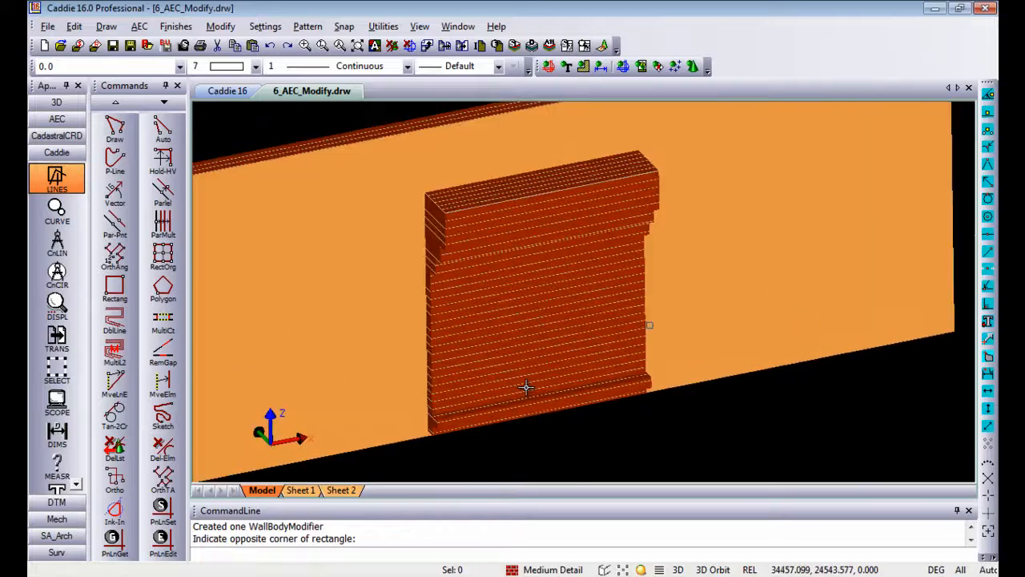
pyautogui.click(56, 118)
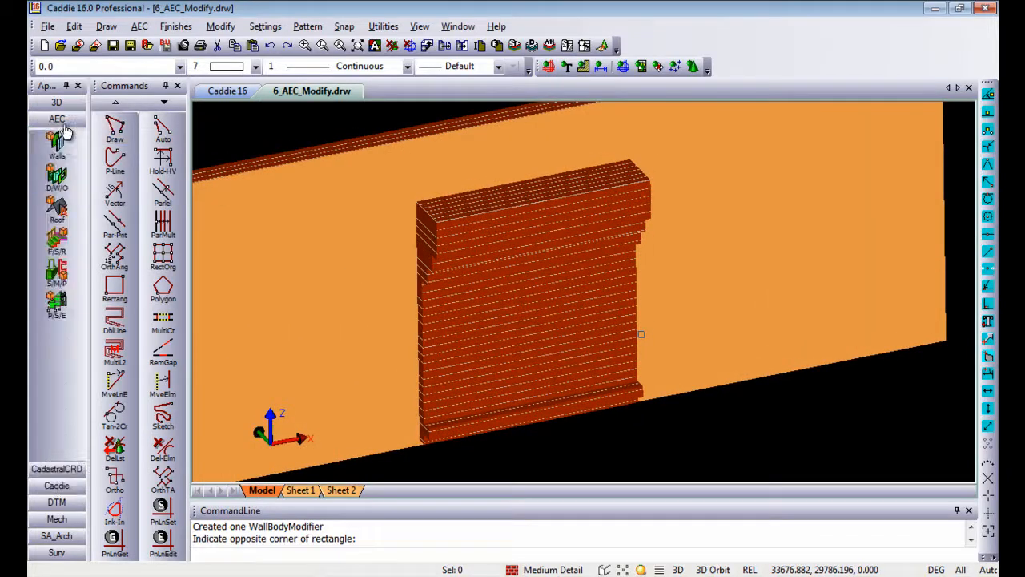
pyautogui.click(56, 176)
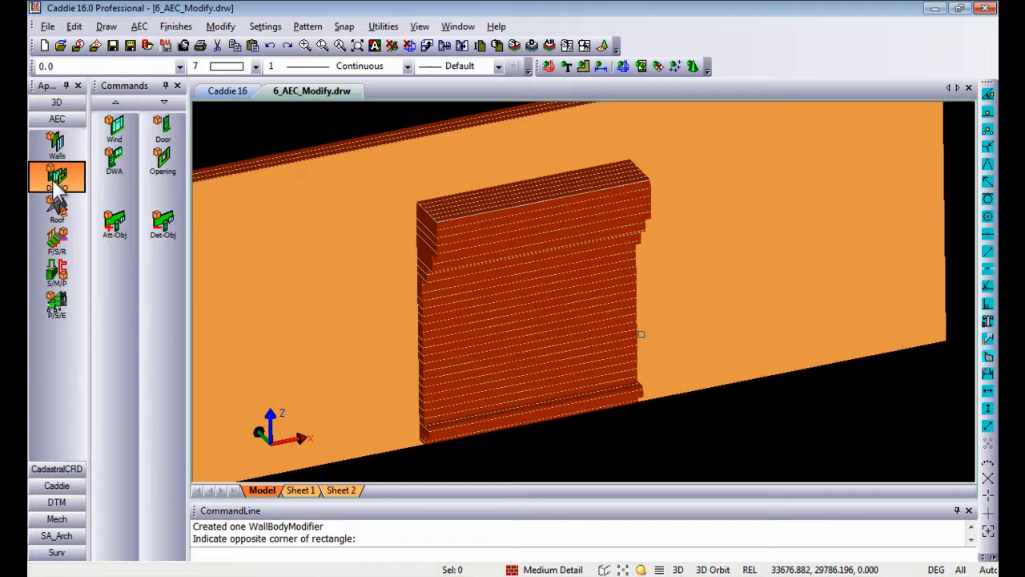
pyautogui.moveTo(164, 160)
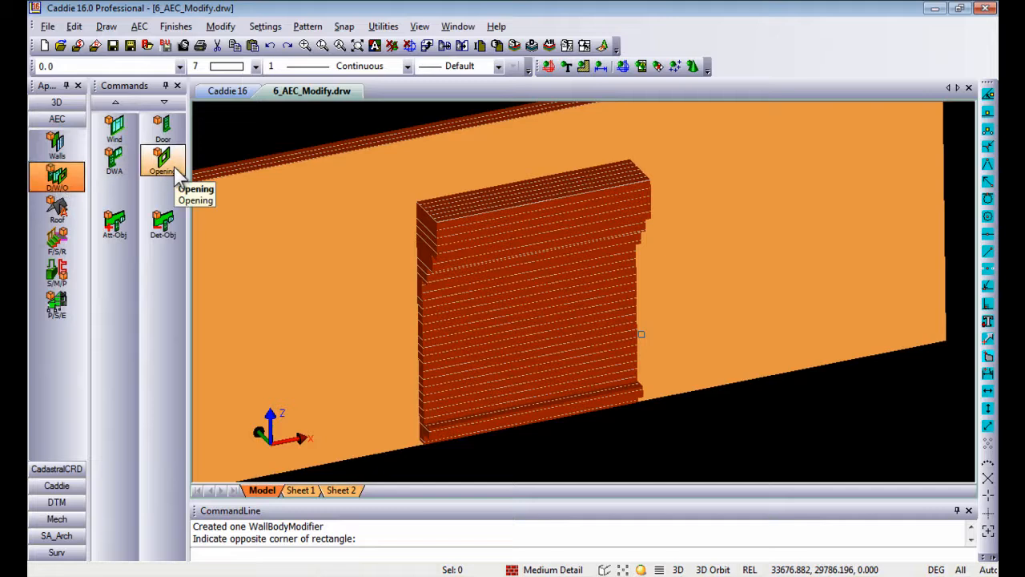
pyautogui.moveTo(157, 192)
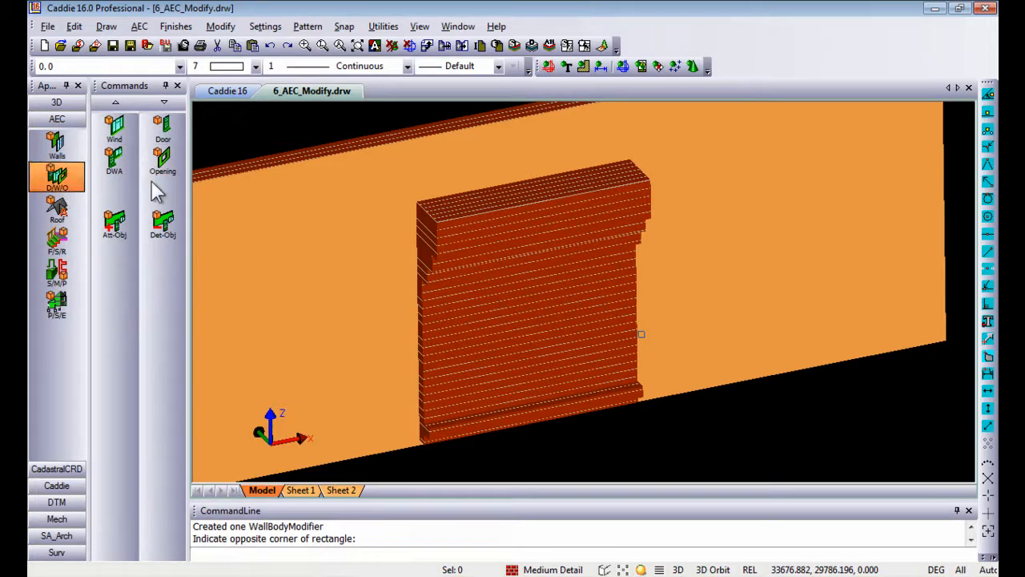
# - Place a Gothic-shaped opening, 1000 wide by 1800 high, through the brick wall
pyautogui.click(164, 163)
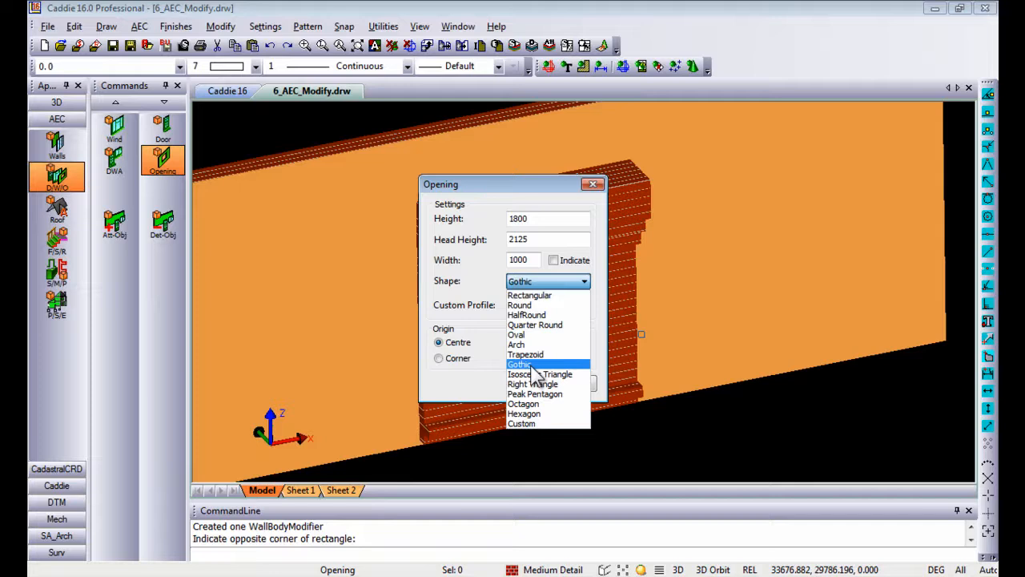
pyautogui.click(519, 364)
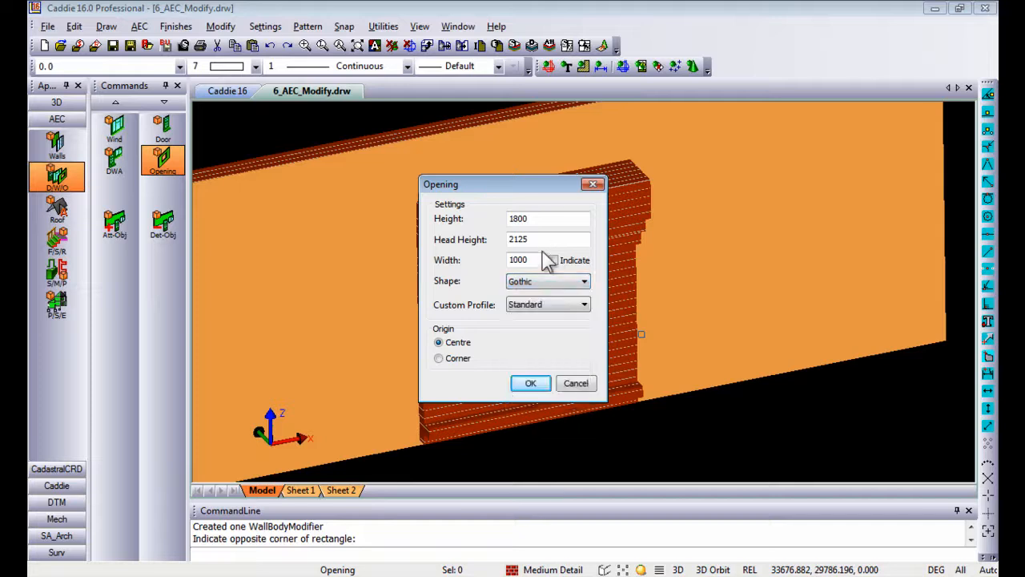
pyautogui.click(530, 383)
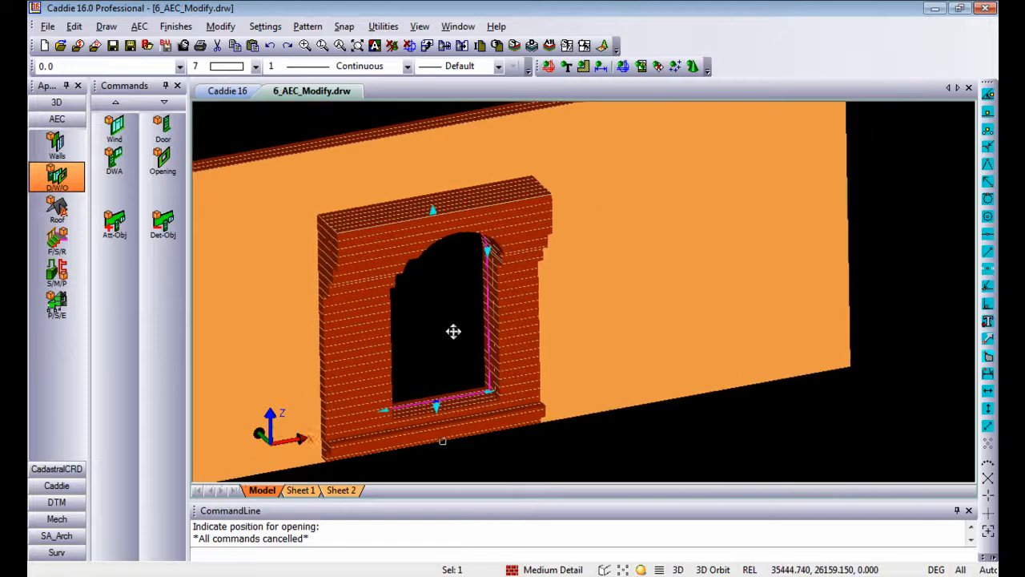
# - Set the opening's Rise to 1300 in Object Properties and start moving it
pyautogui.rightClick(455, 331)
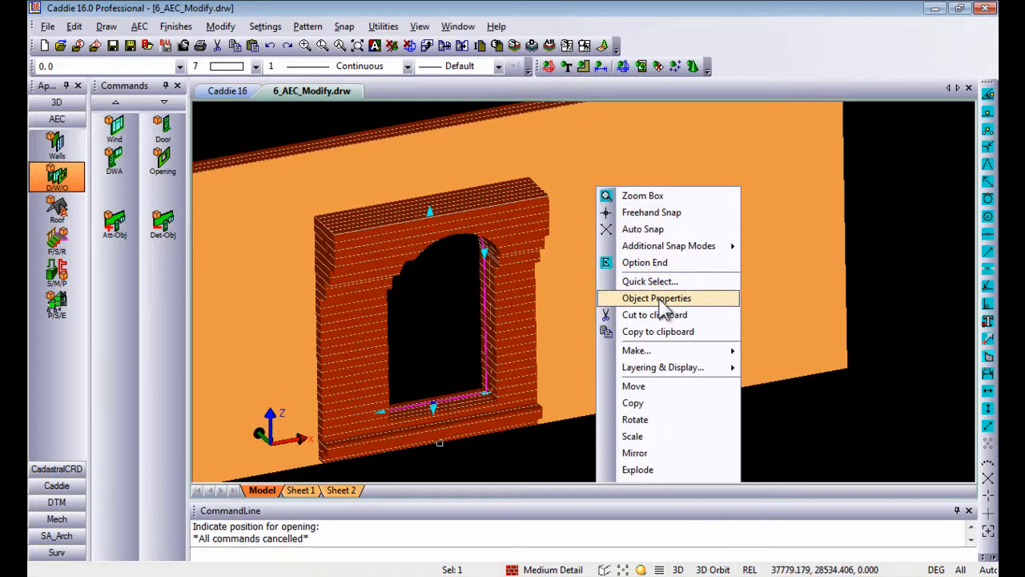
pyautogui.click(657, 298)
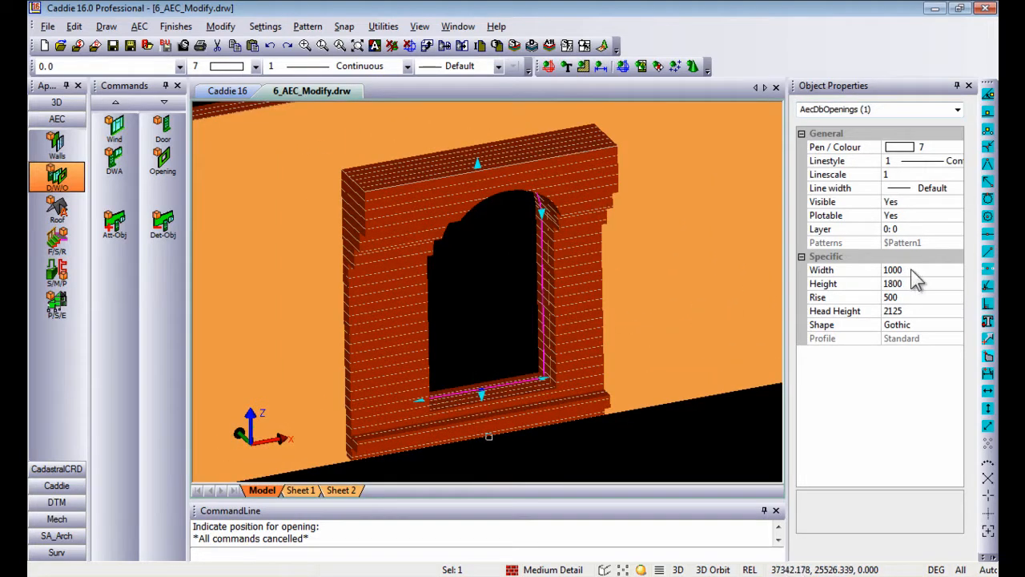
pyautogui.moveTo(916, 312)
pyautogui.write('1300')
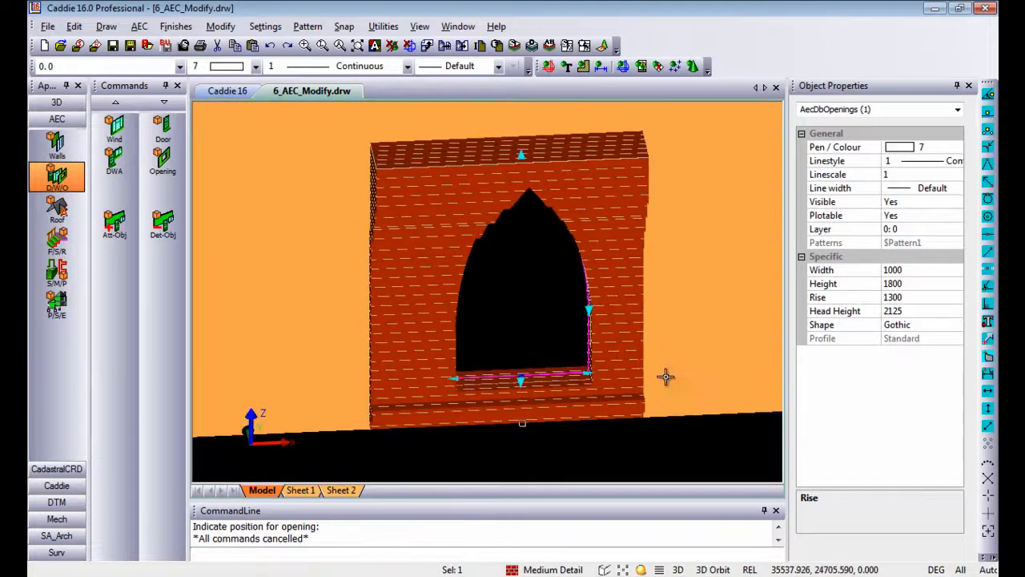
pyautogui.click(667, 376)
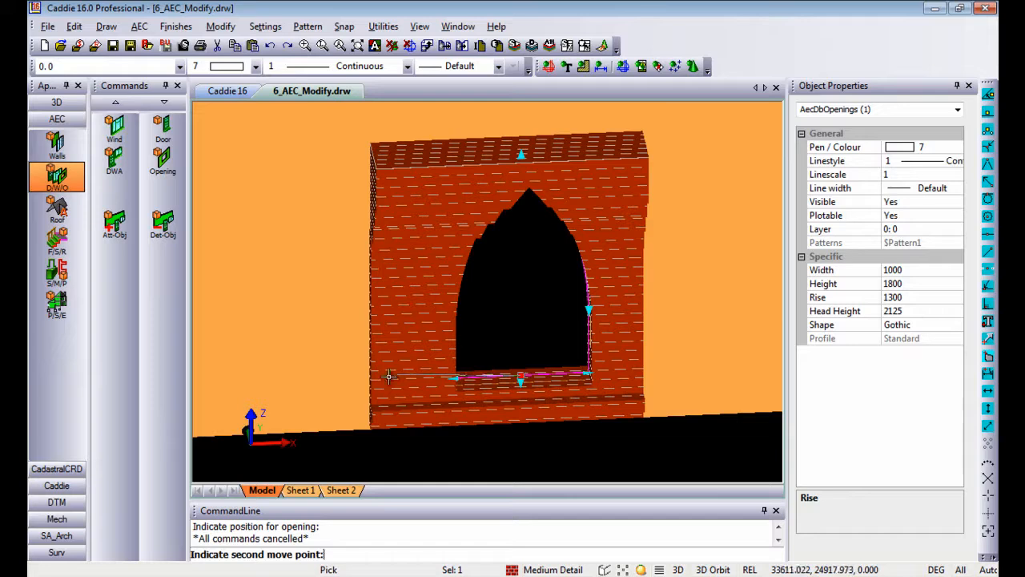